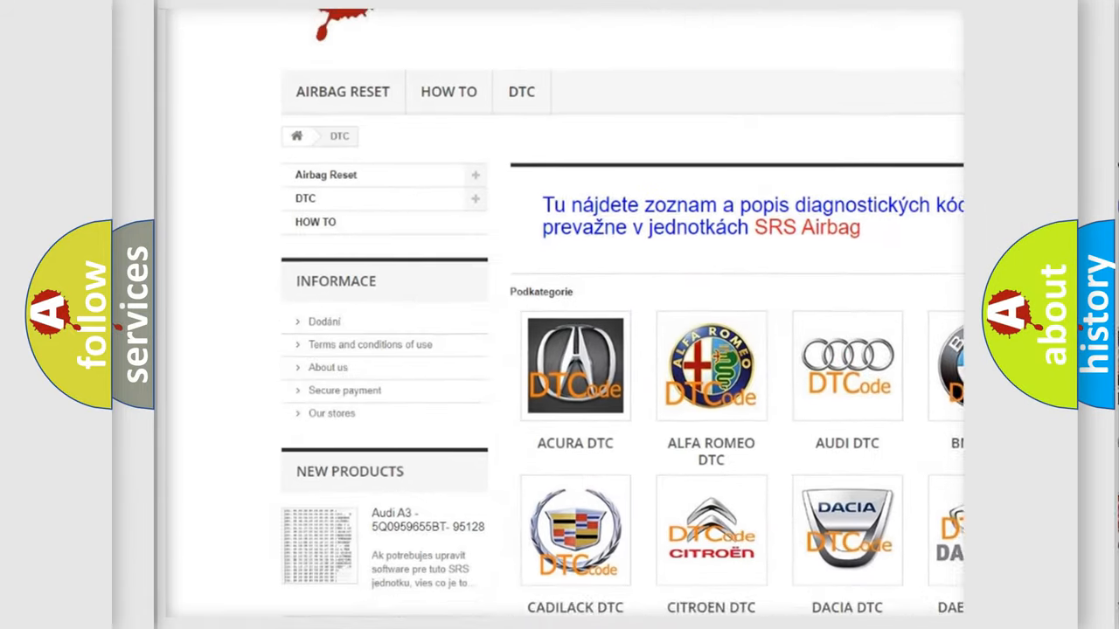
pyautogui.scroll(-3)
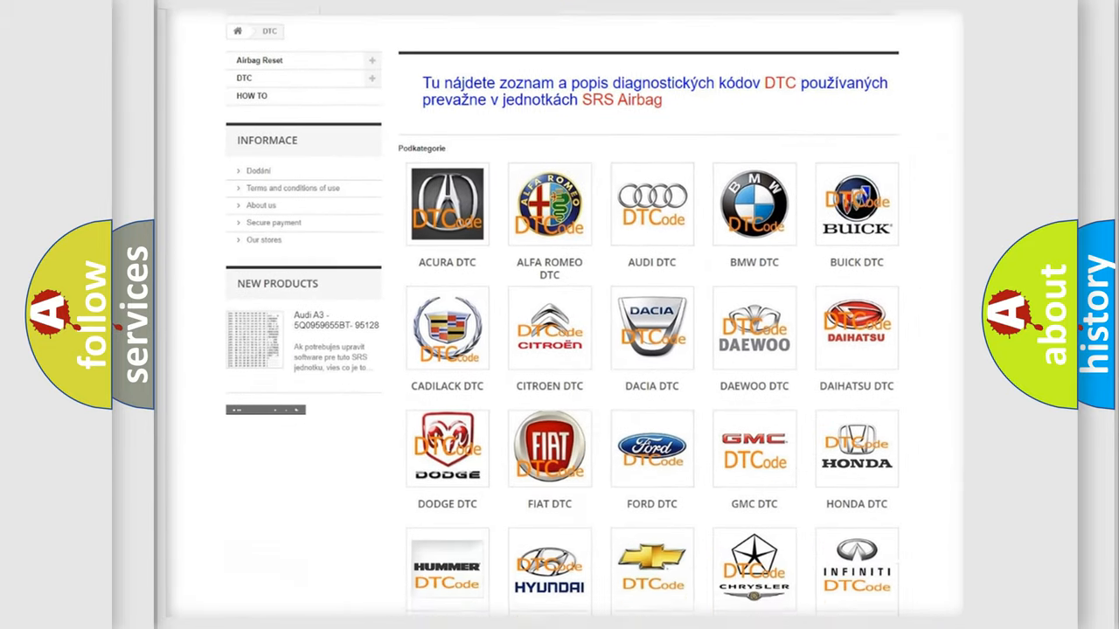
pyautogui.scroll(-3)
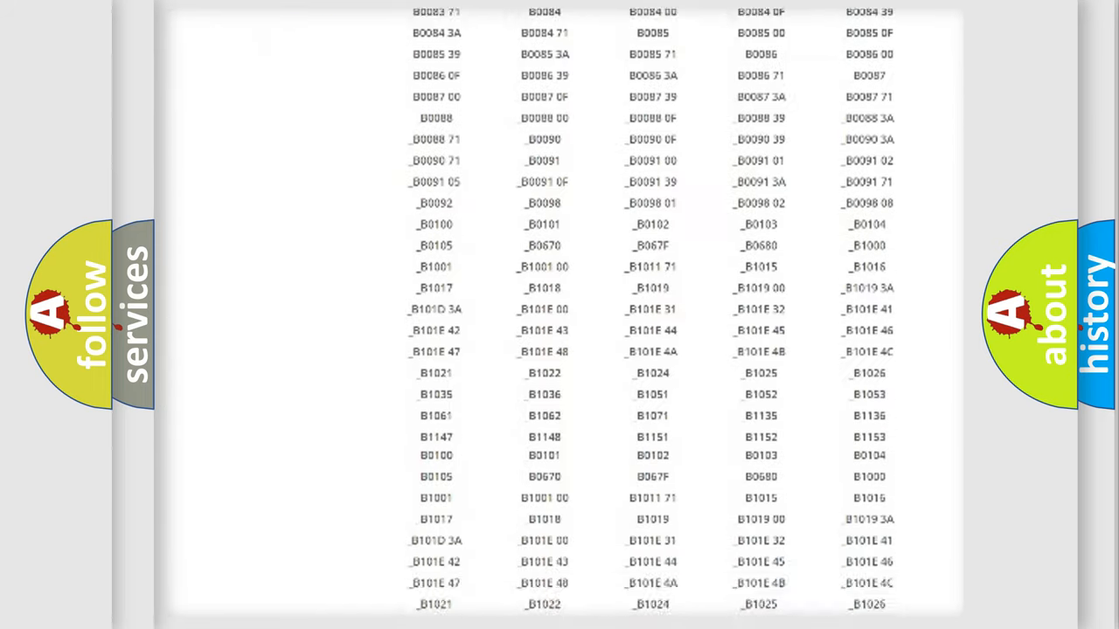
pyautogui.scroll(-3)
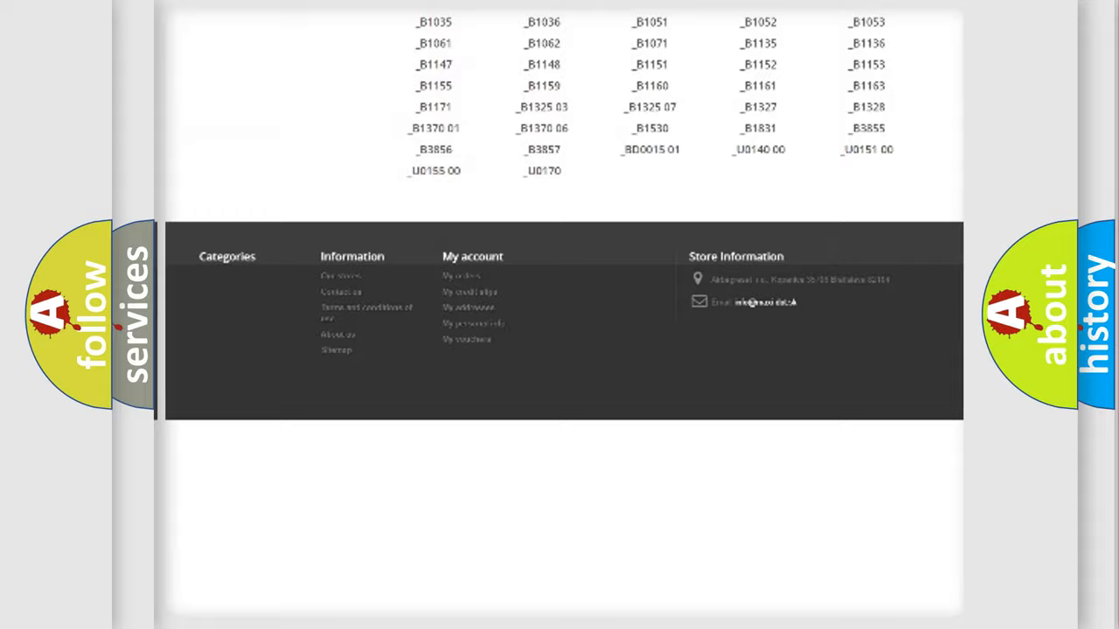
pyautogui.scroll(3)
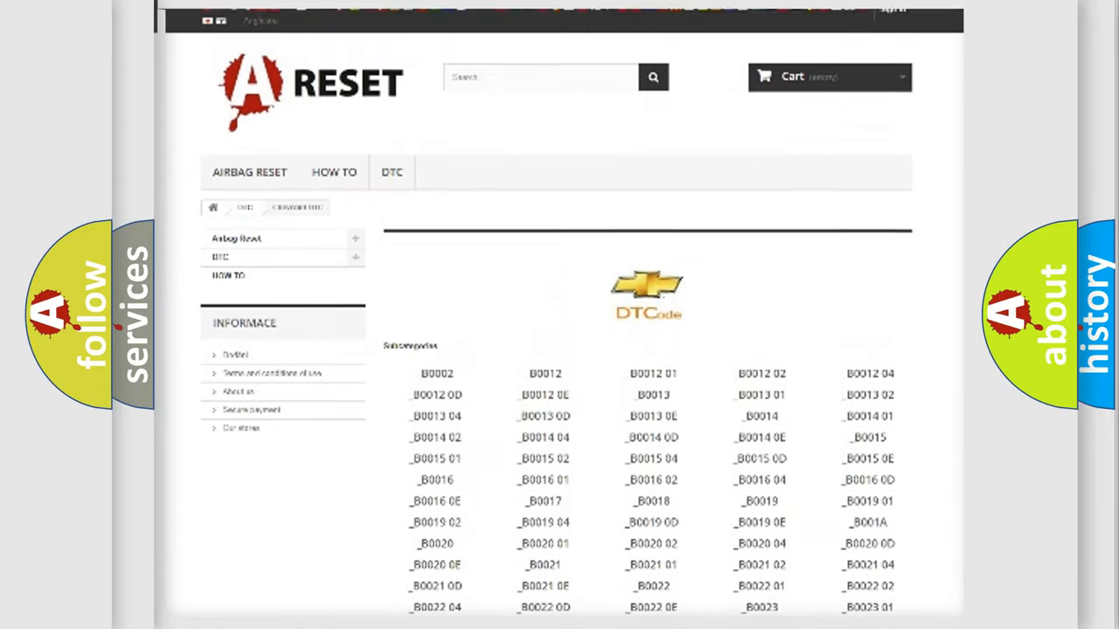